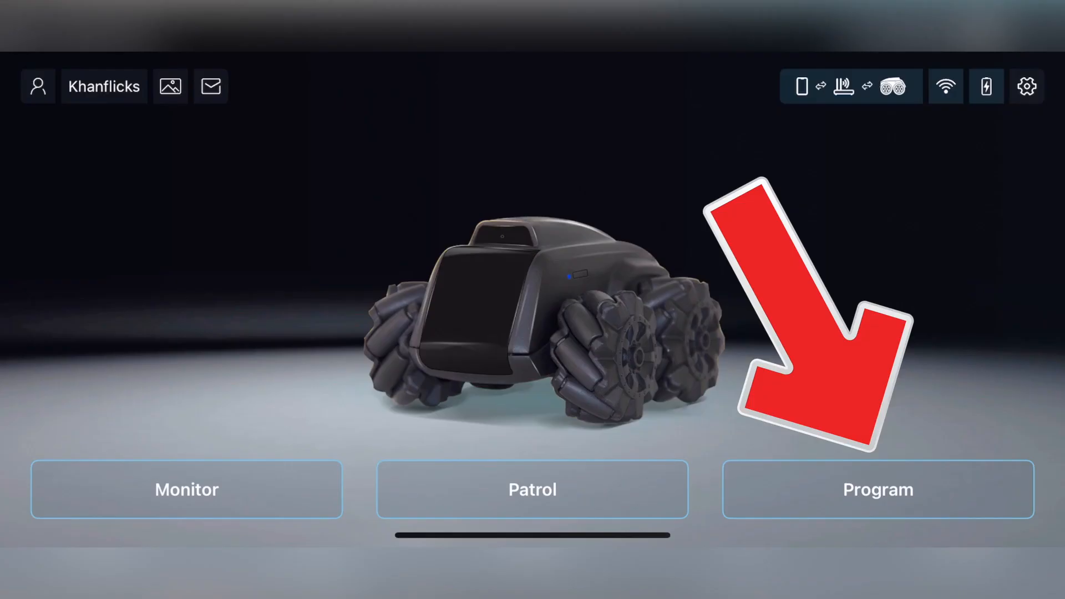
- Enter Program mode from the robot's home screen to reach the block editor
{"action": "left_click", "coordinate": [877, 488]}
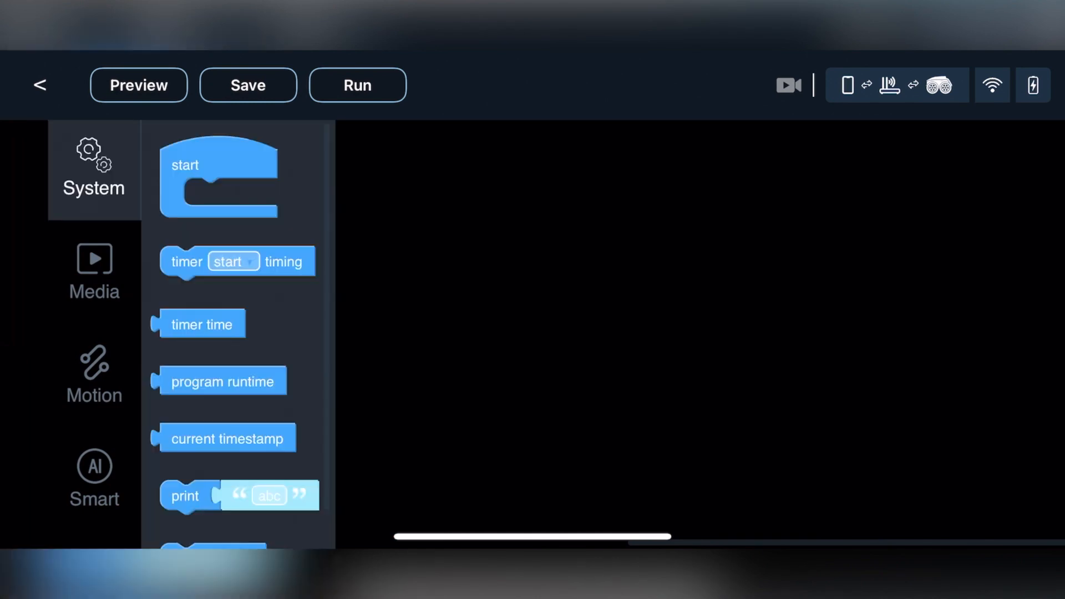
- Browse Motion and Loops blocks and place a repeat 3 times loop holding square root of 9
{"action": "left_click", "coordinate": [93, 376]}
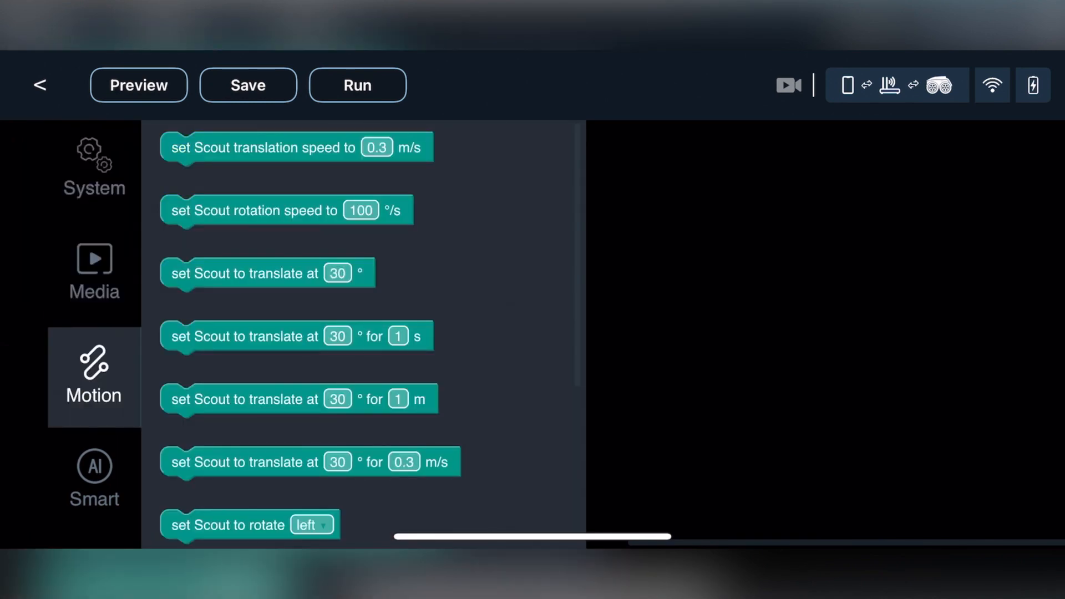
{"action": "left_click", "coordinate": [93, 476]}
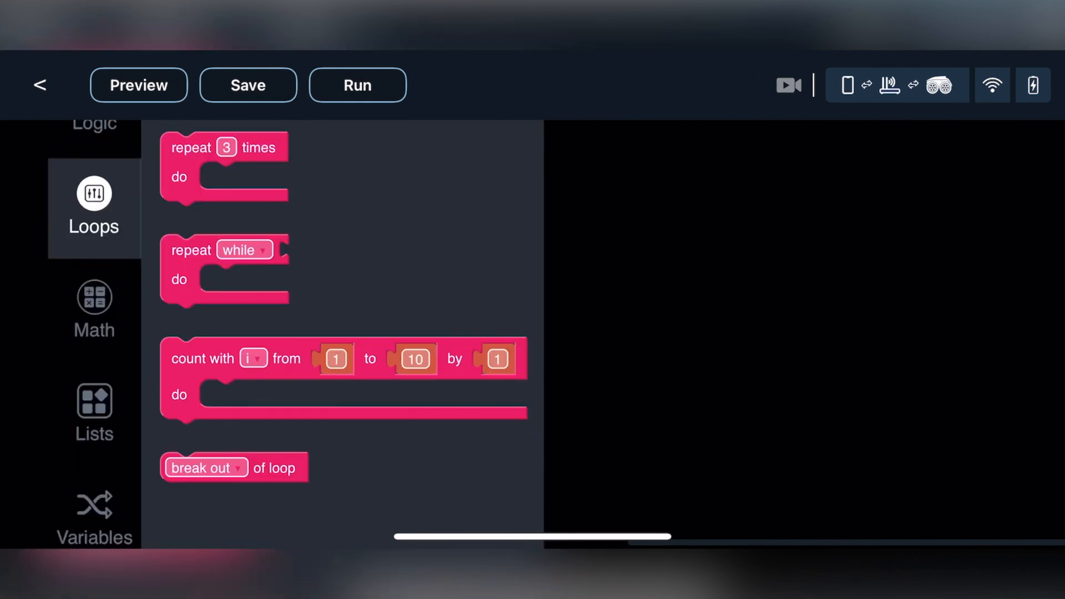
{"action": "left_click", "coordinate": [93, 310]}
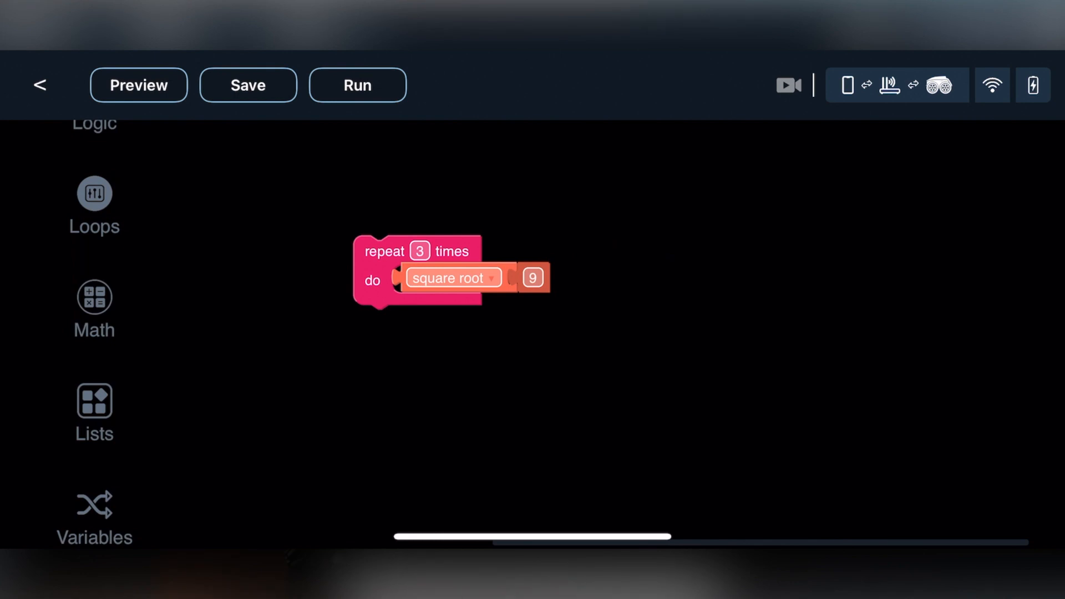
- Leave the editor, answer the save-before-exit prompt, and show the Scratch projects list
{"action": "left_click", "coordinate": [40, 84]}
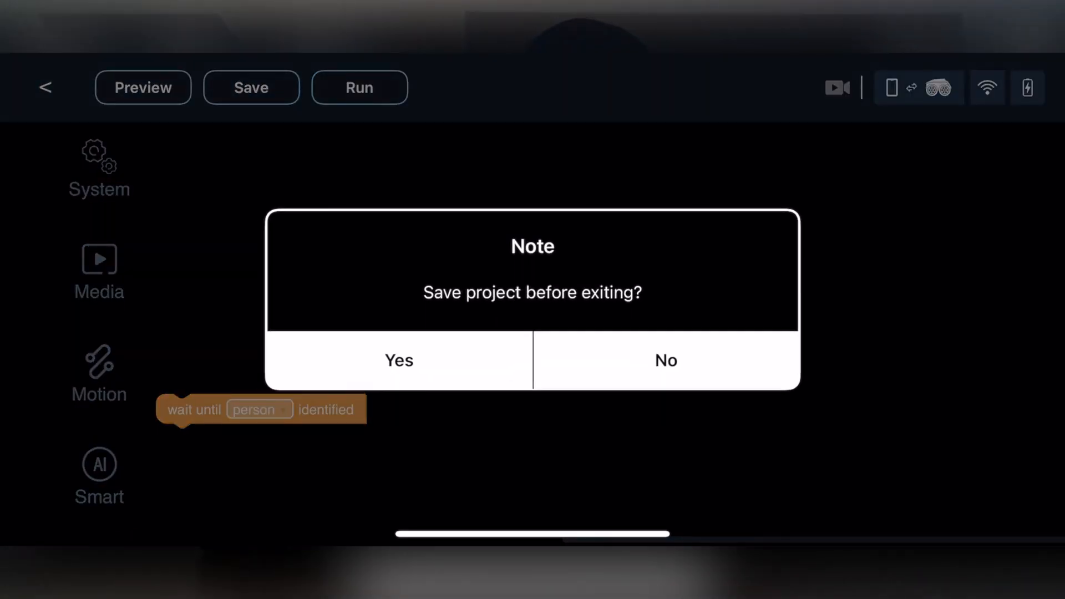
{"action": "left_click", "coordinate": [665, 360]}
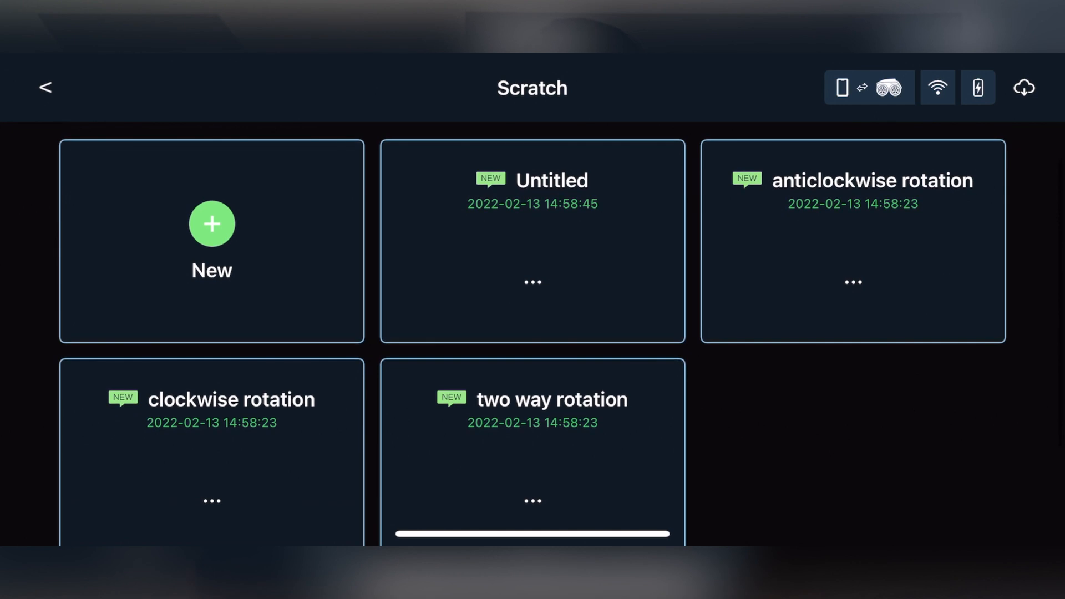